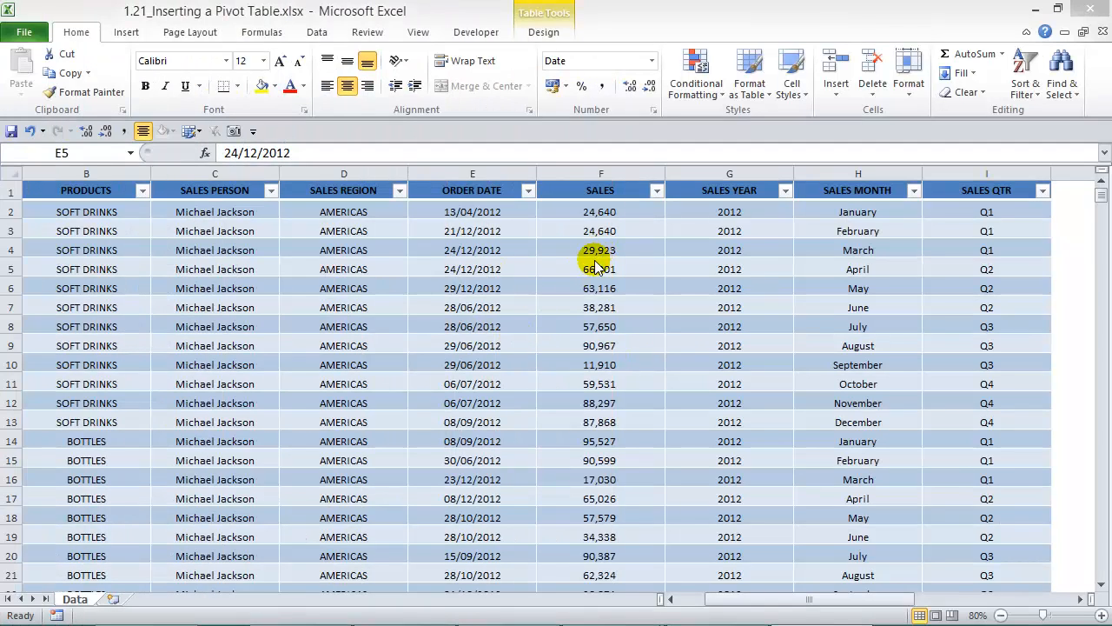
Step: Select a cell in the sales table on the Data sheet and show its Table Design tools
left_click(473, 268)
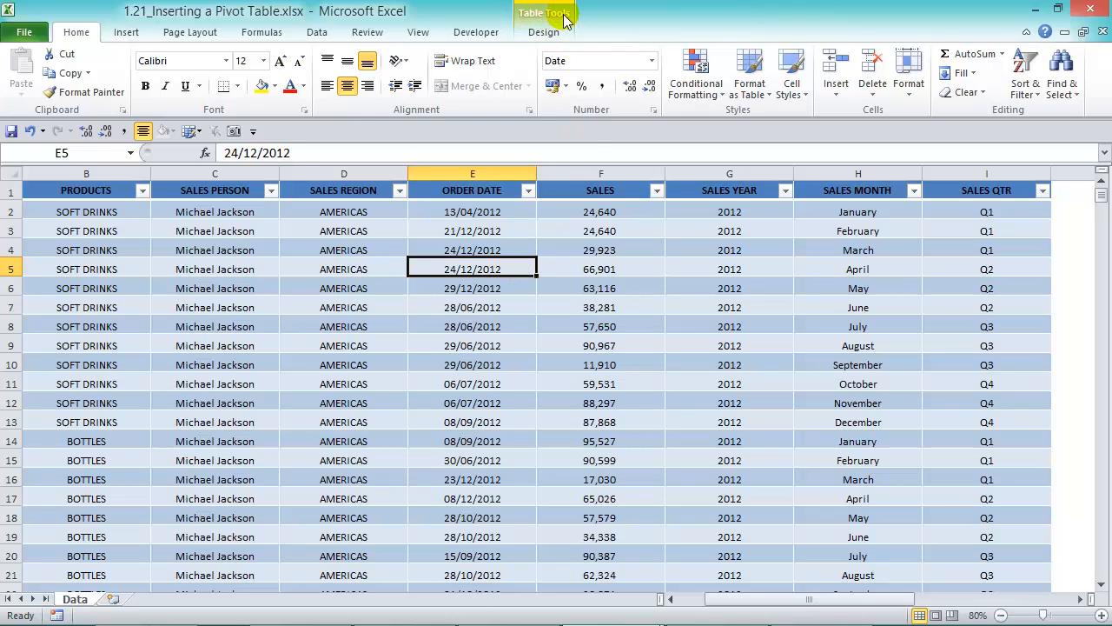
left_click(543, 31)
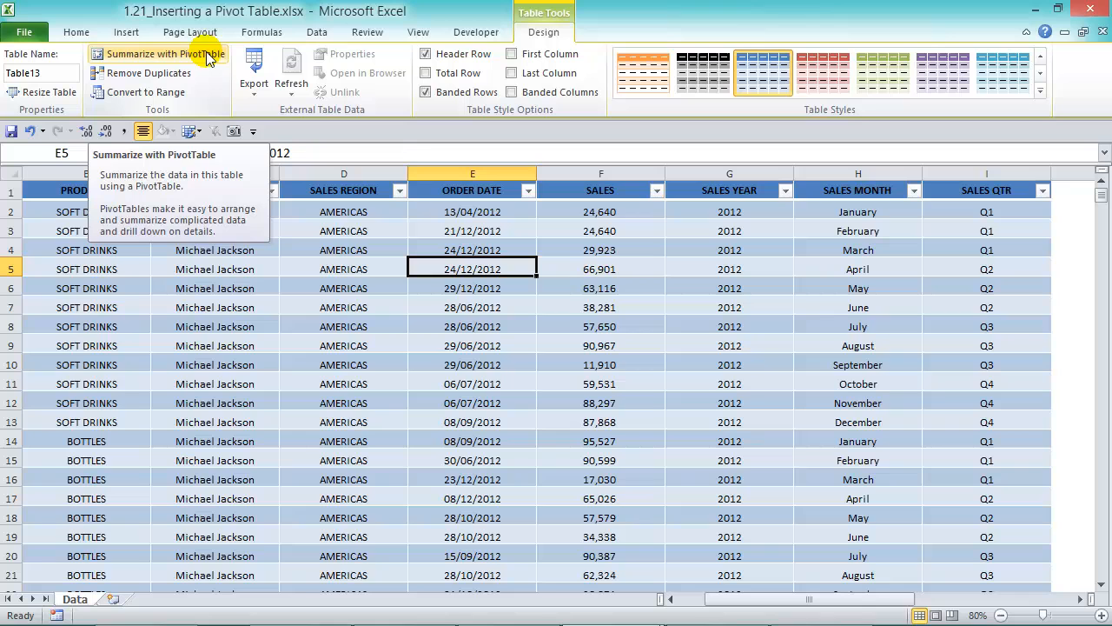
Step: Start a PivotTable from Insert, with Table13 as source and a new worksheet as destination
left_click(125, 31)
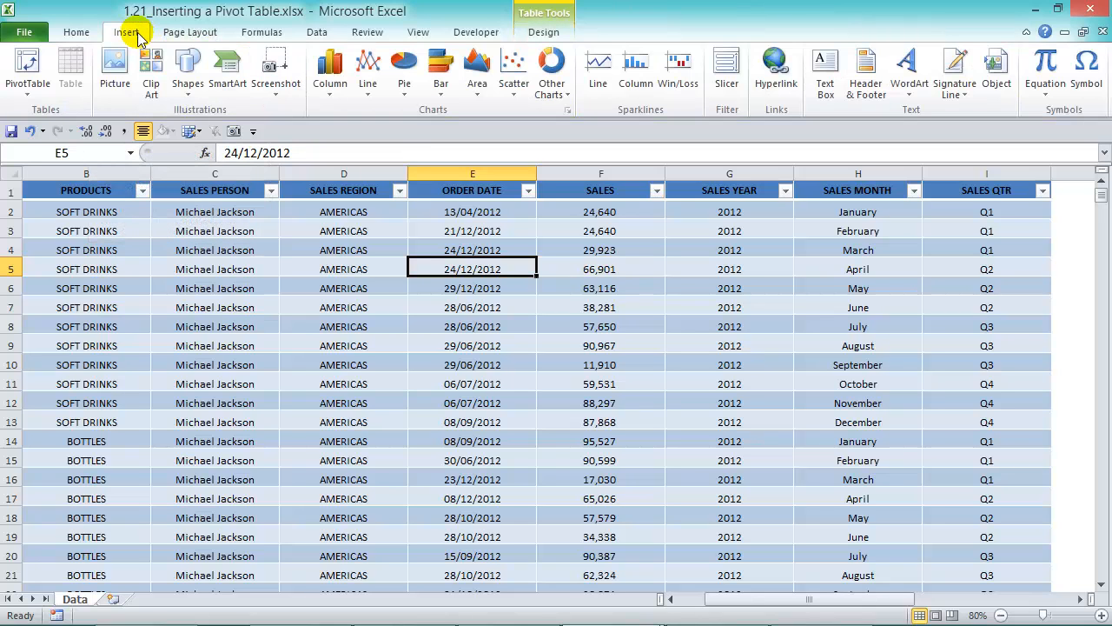
left_click(27, 69)
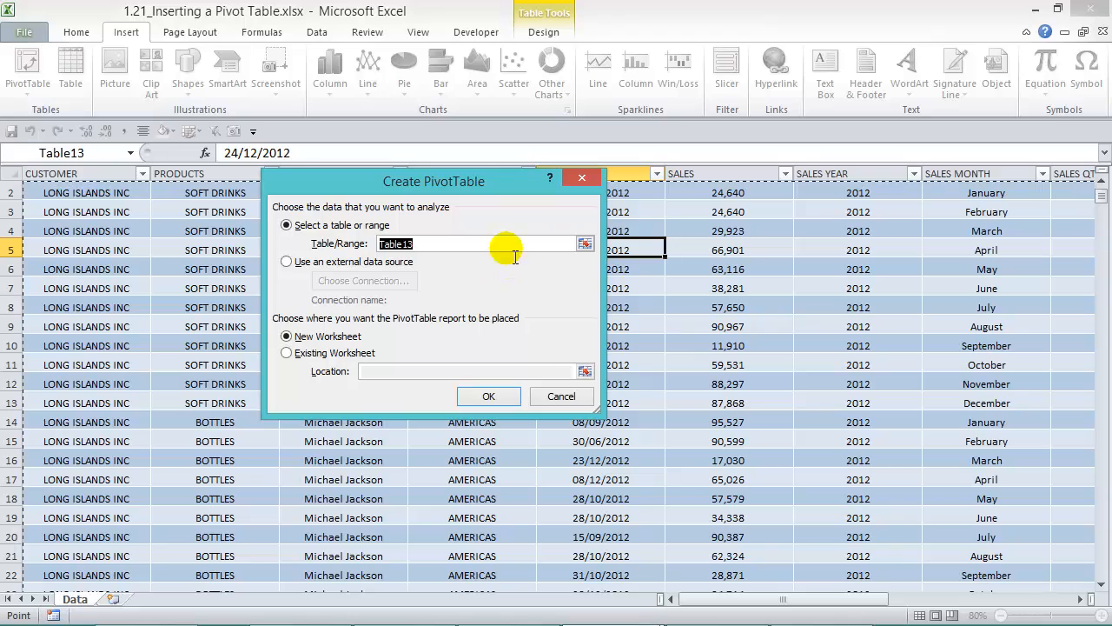
mouse_move(455, 235)
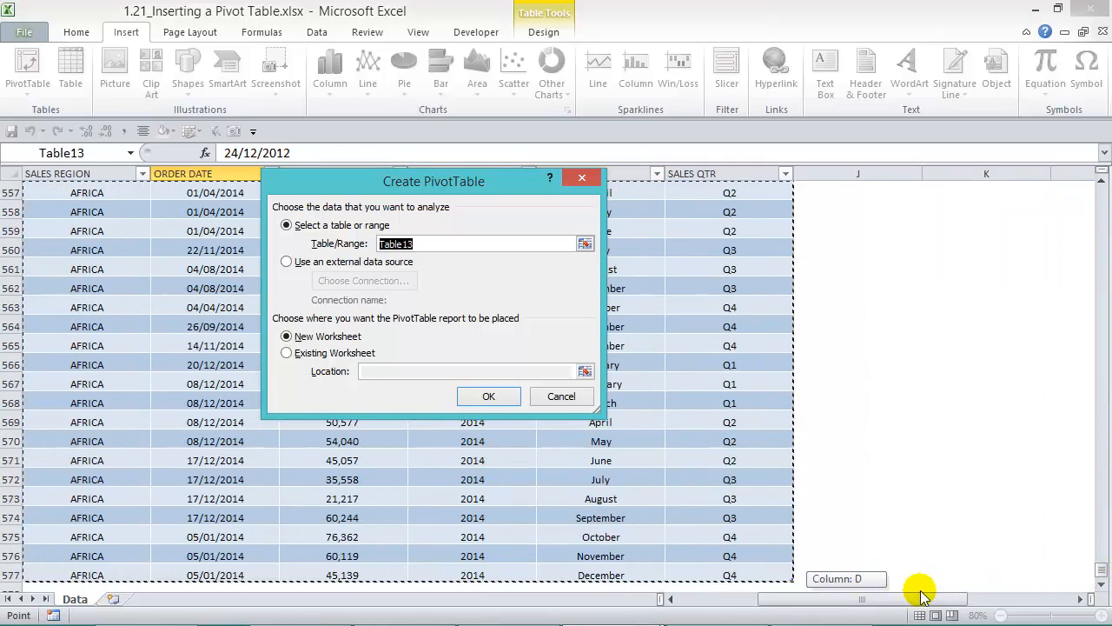
mouse_move(368, 334)
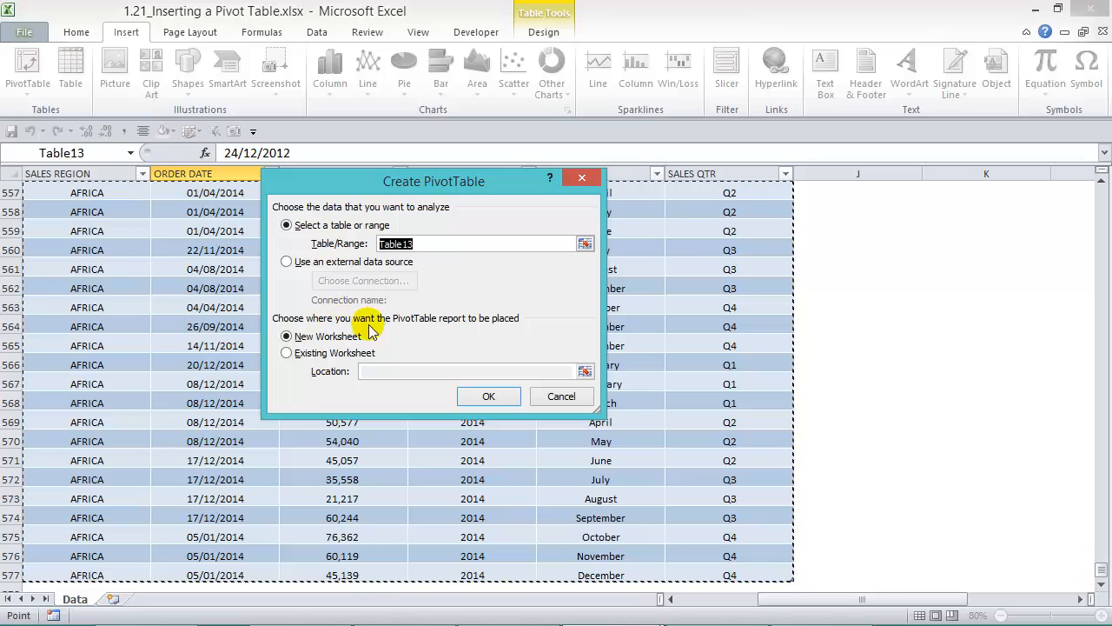
mouse_move(445, 327)
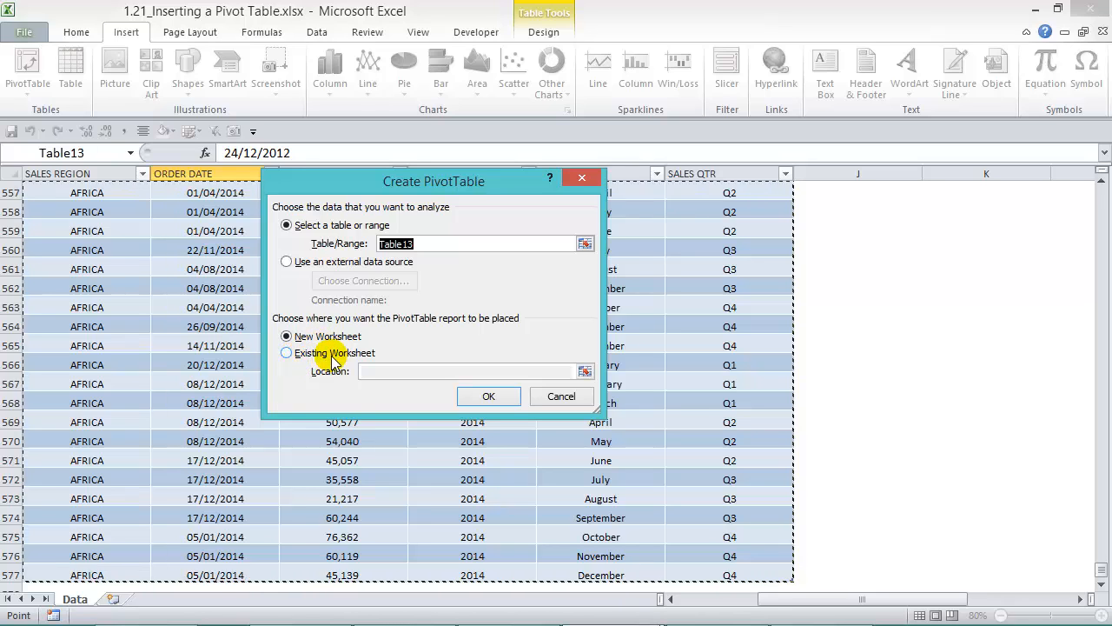
Step: Try an existing-sheet location, revert to New Worksheet and create the empty PivotTable1 on Sheet1
left_click(285, 351)
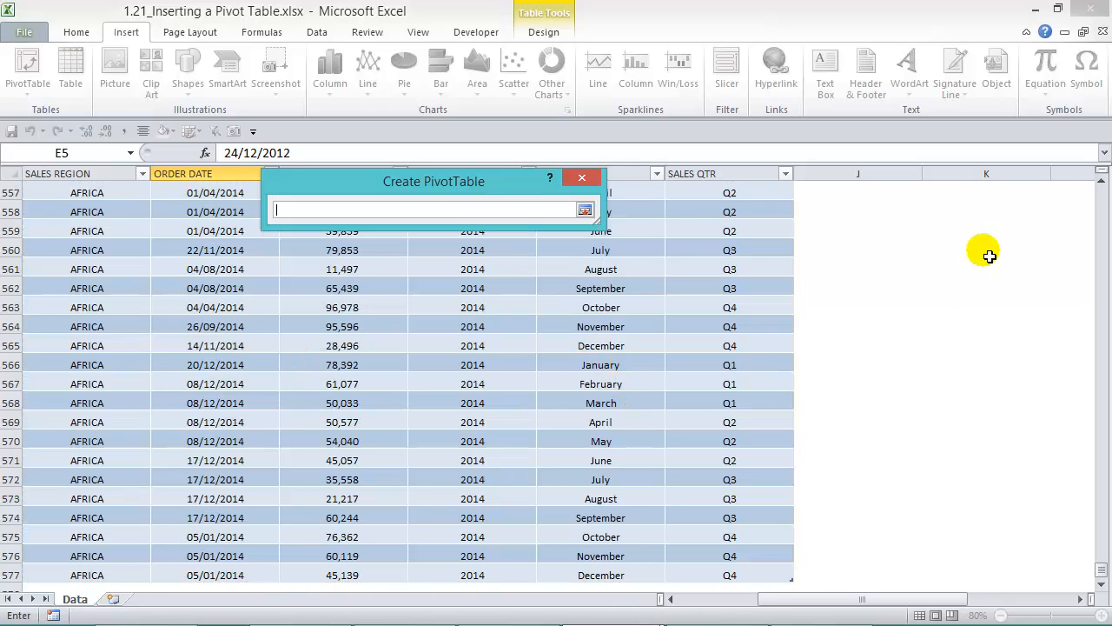
left_click(987, 212)
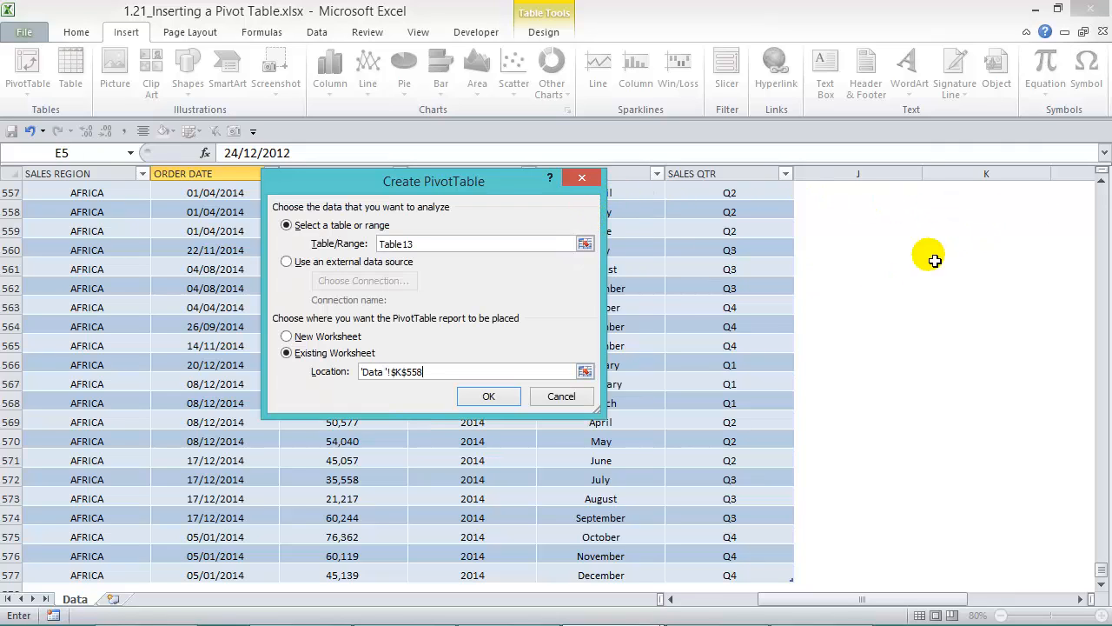
left_click(287, 337)
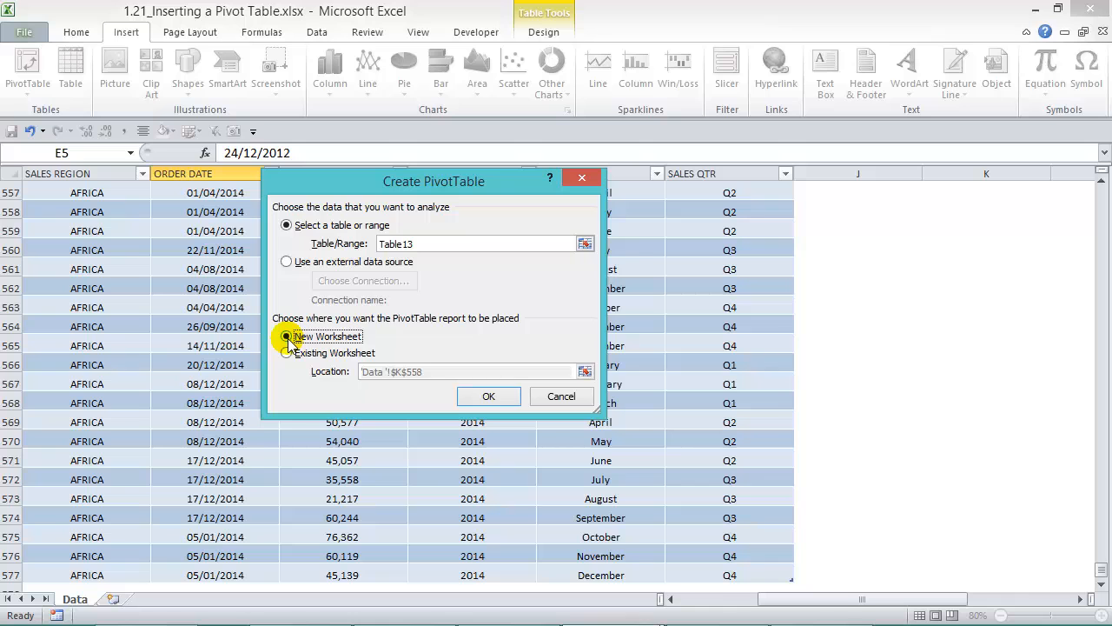
left_click(488, 397)
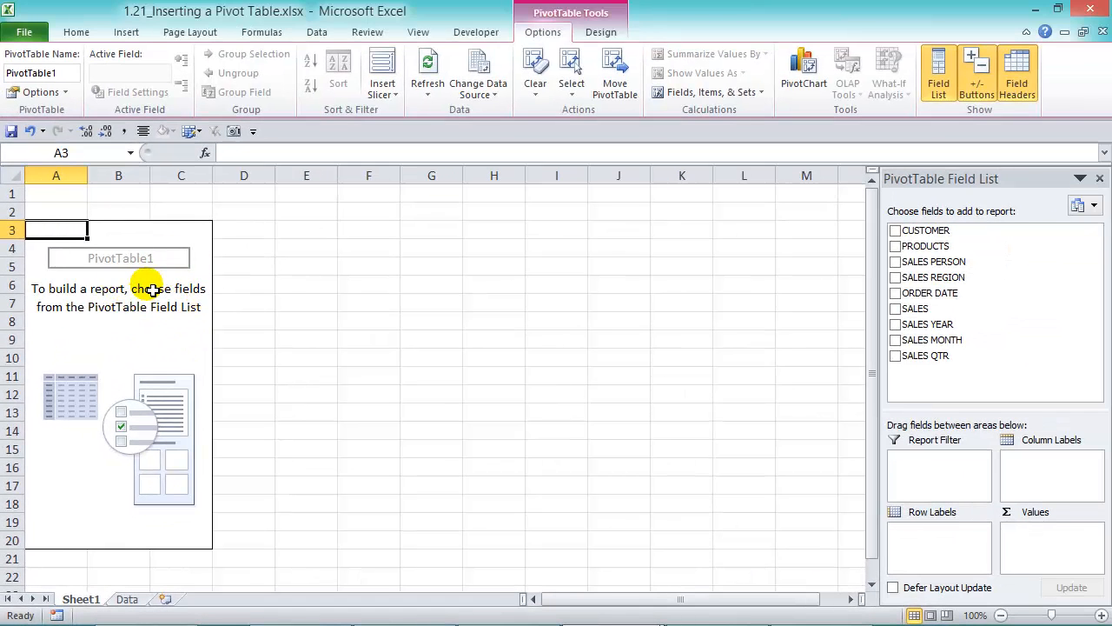
left_click(306, 266)
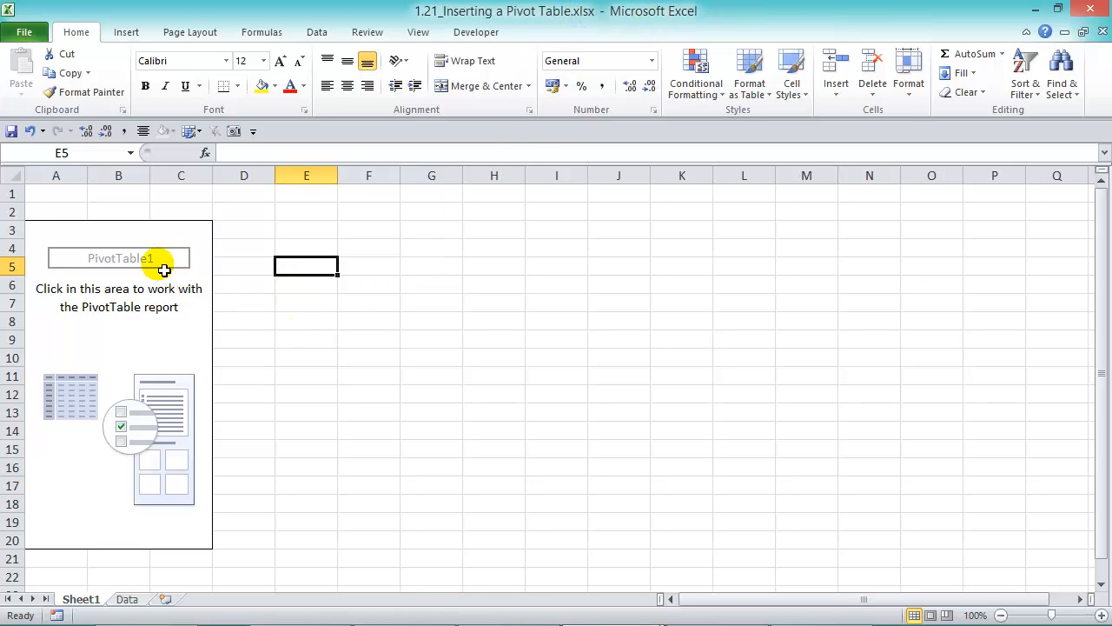
left_click(119, 264)
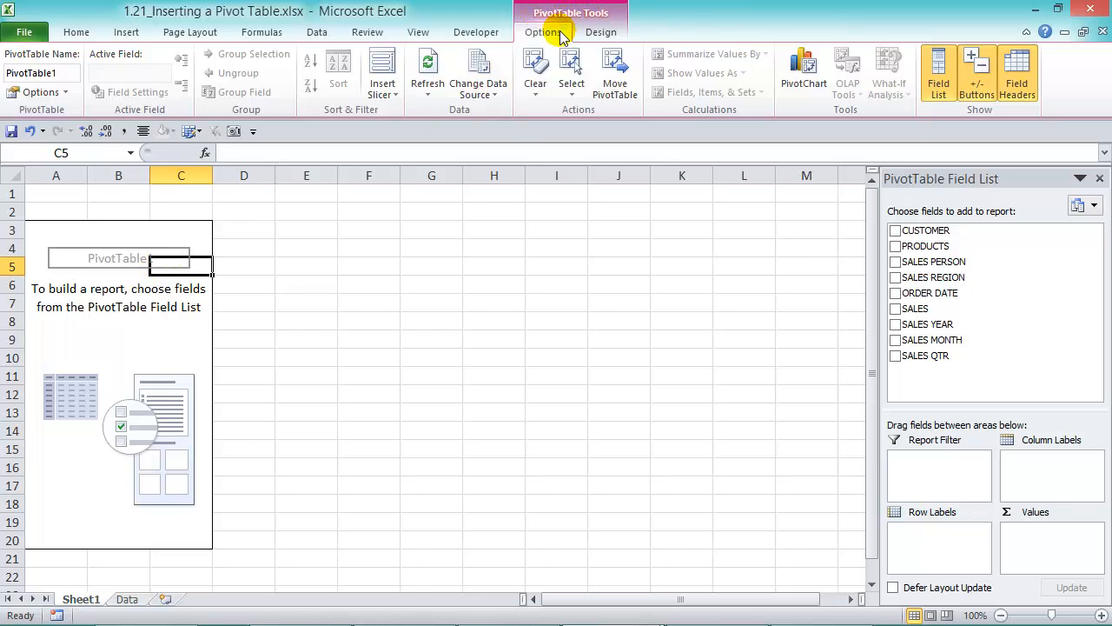
left_click(602, 31)
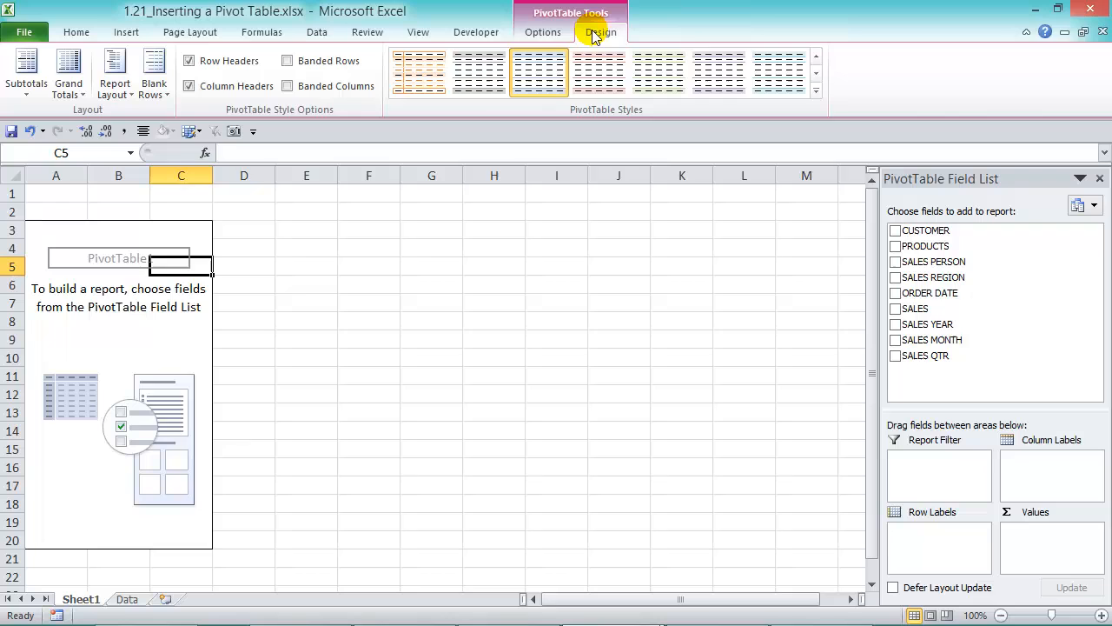
left_click(542, 31)
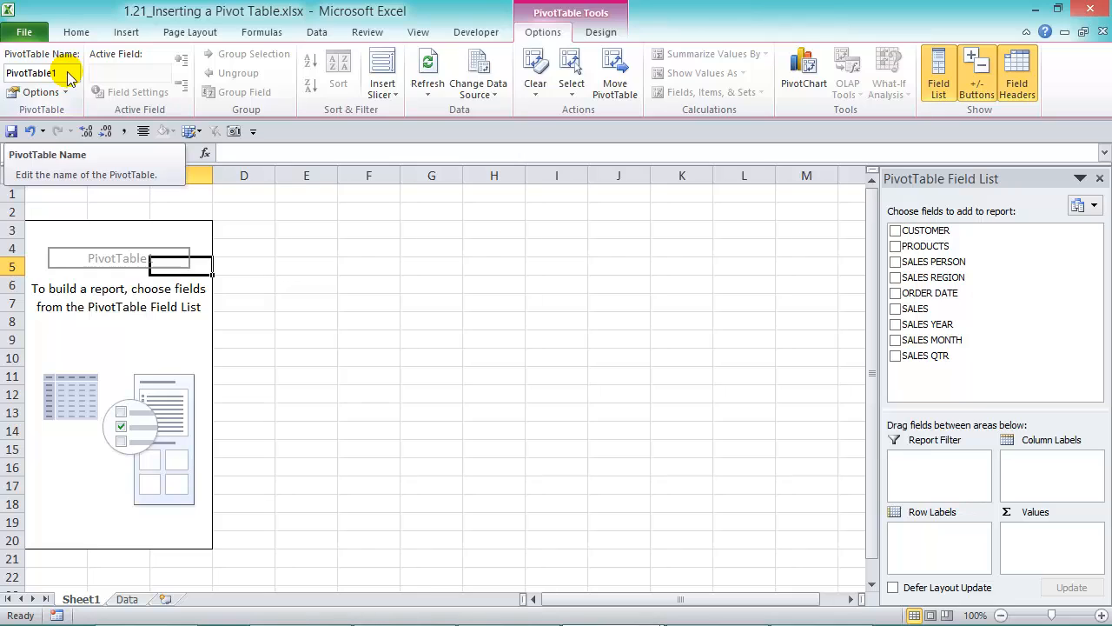
Step: Rename the PivotTable to MyPivotTable in its Options name box
type("MyP")
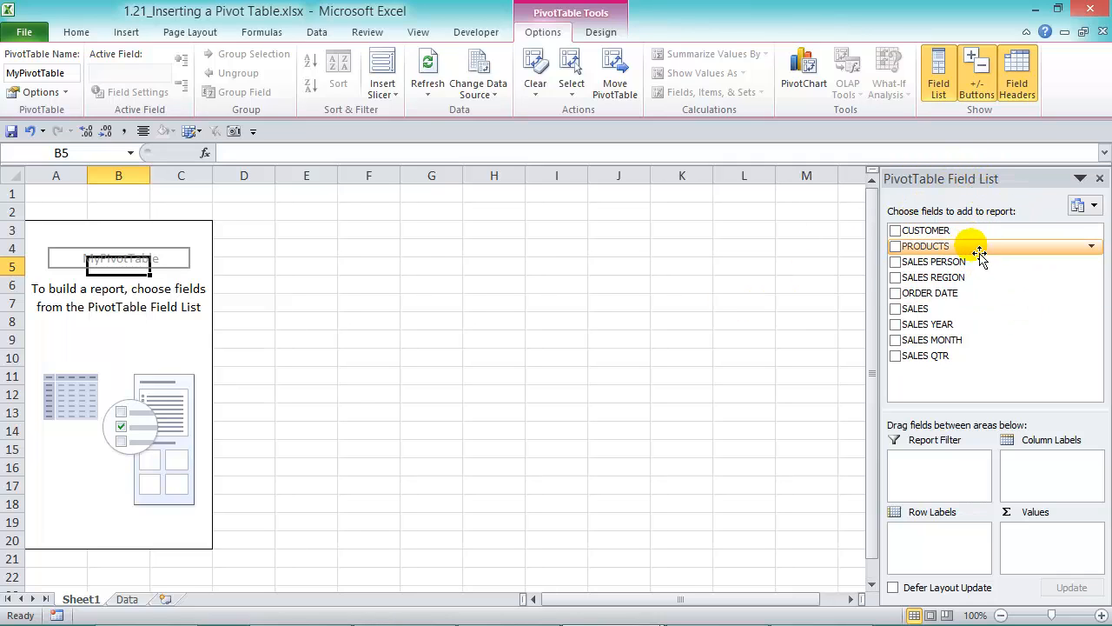
mouse_move(969, 325)
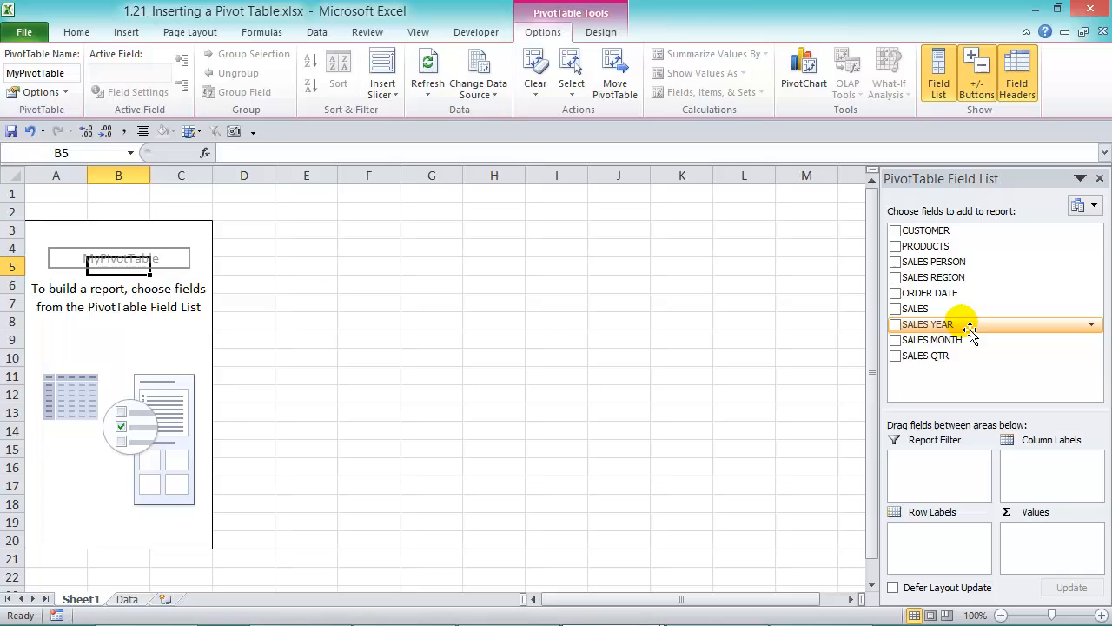
mouse_move(980, 257)
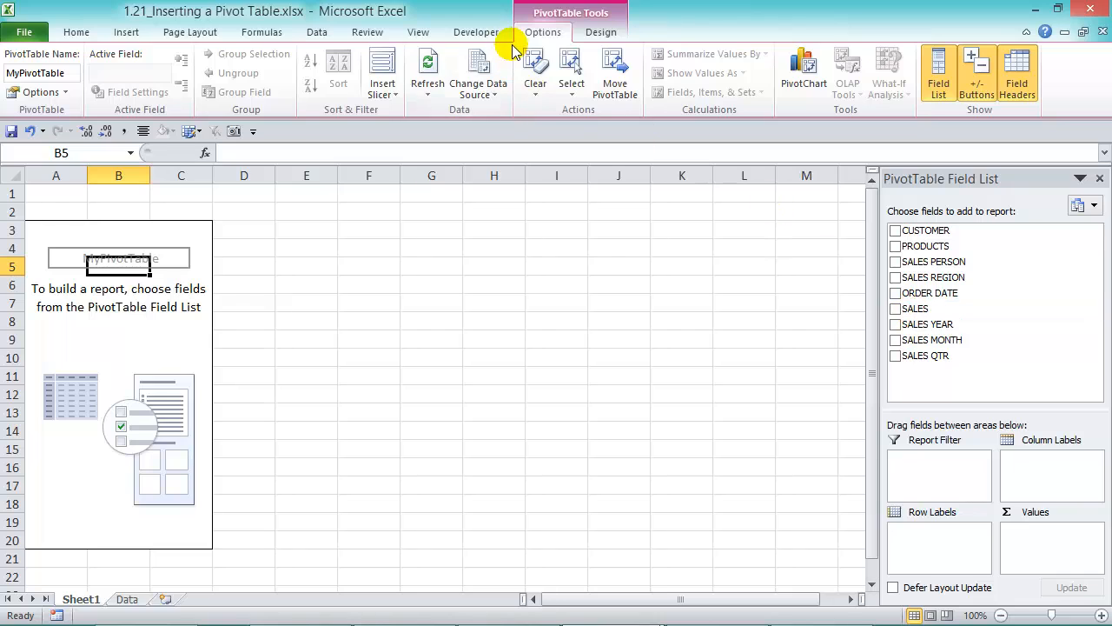
mouse_move(865, 90)
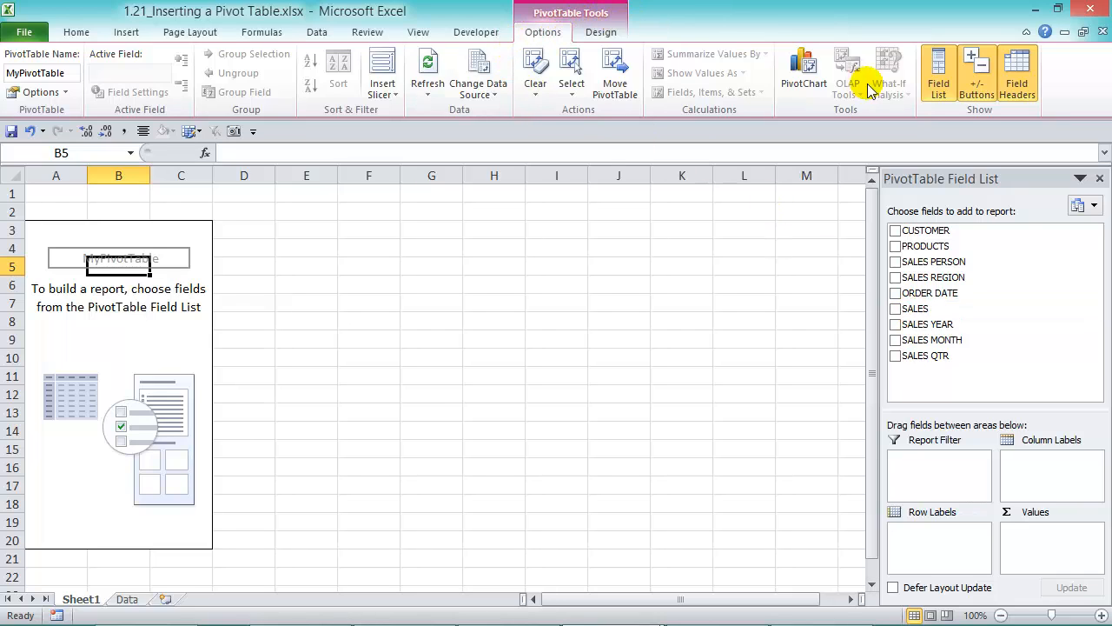
left_click(939, 73)
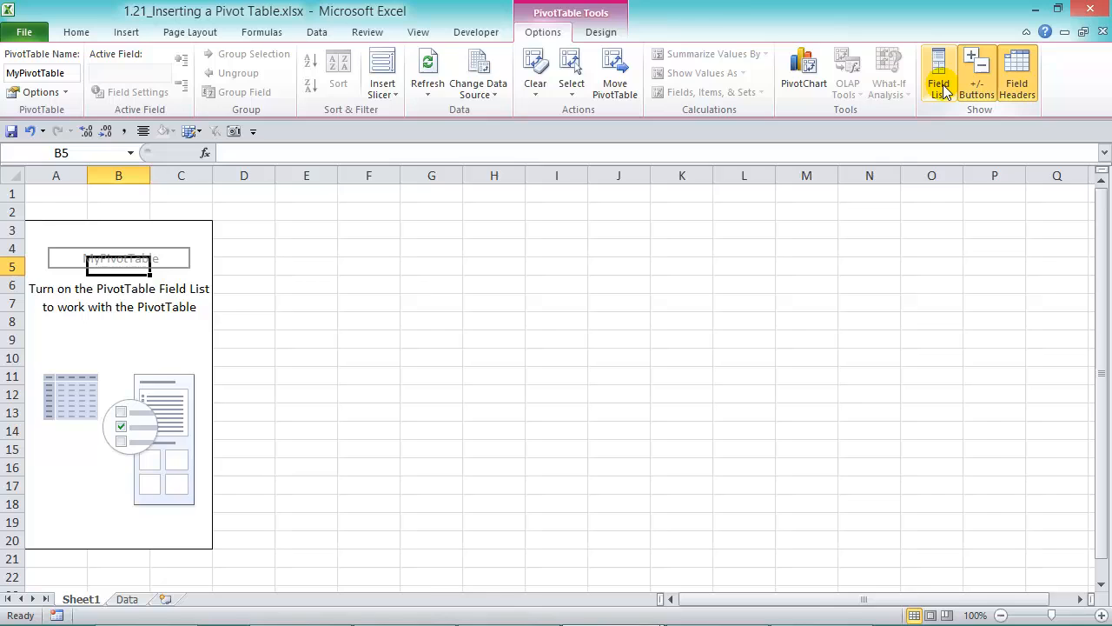
left_click(938, 73)
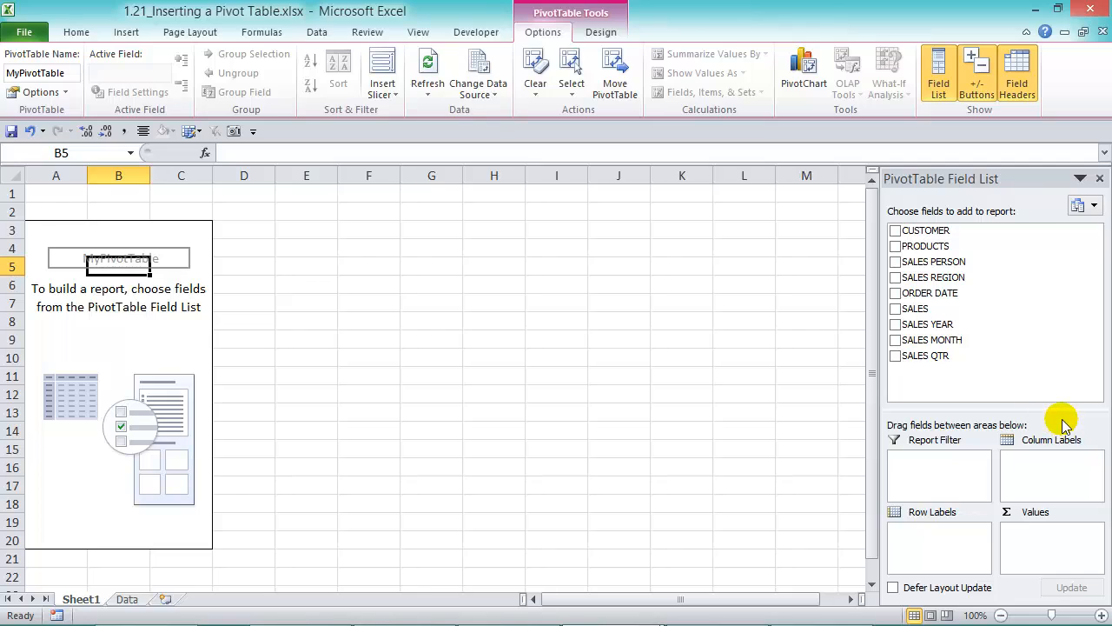
mouse_move(1062, 433)
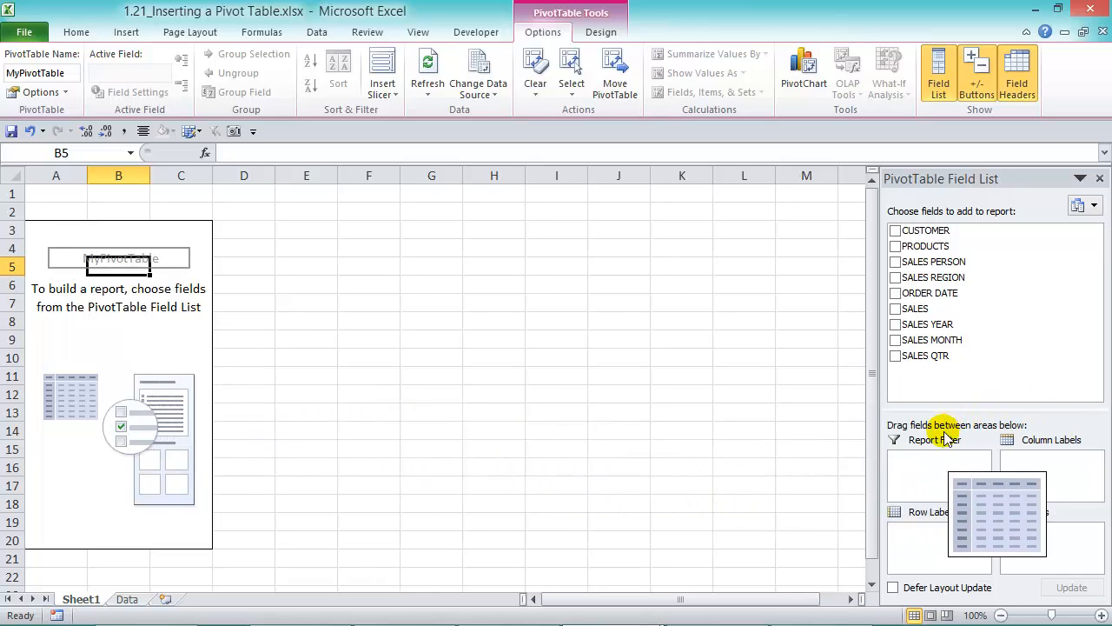
mouse_move(965, 444)
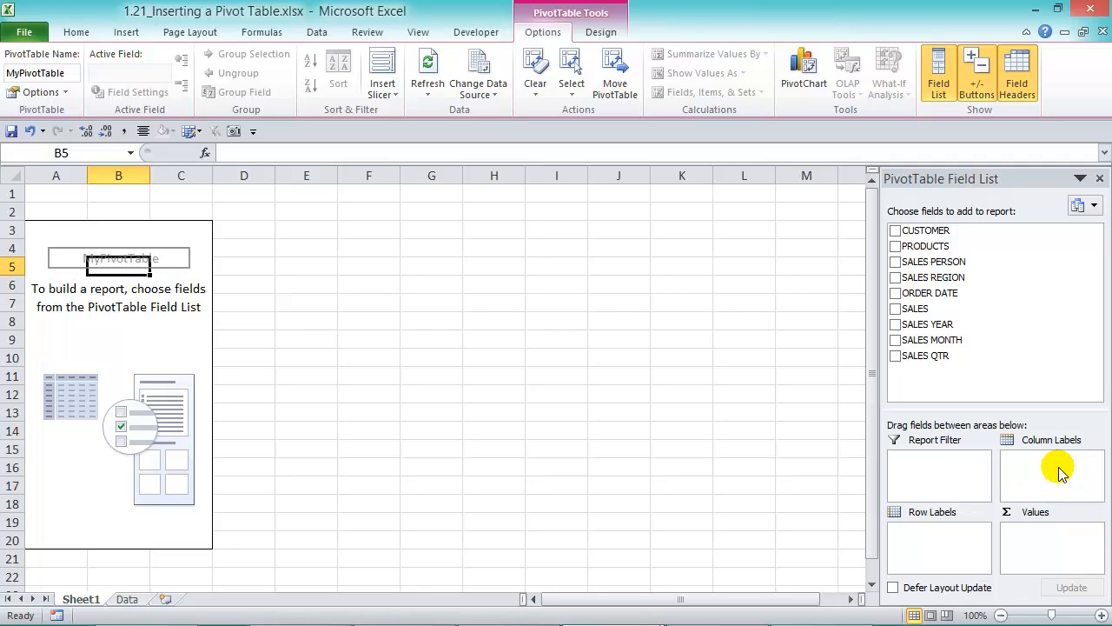
mouse_move(947, 229)
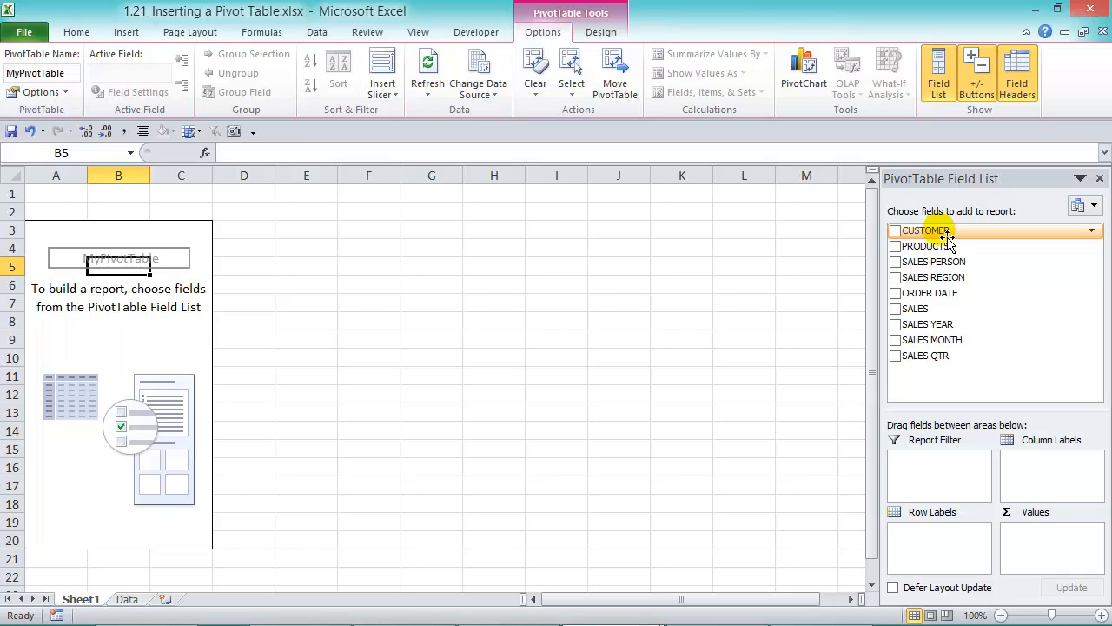
Step: Arrange CUSTOMER as filter, SALES PERSON in rows, SALES YEAR in columns and Sum of SALES in values
left_click_drag(930, 229, 938, 469)
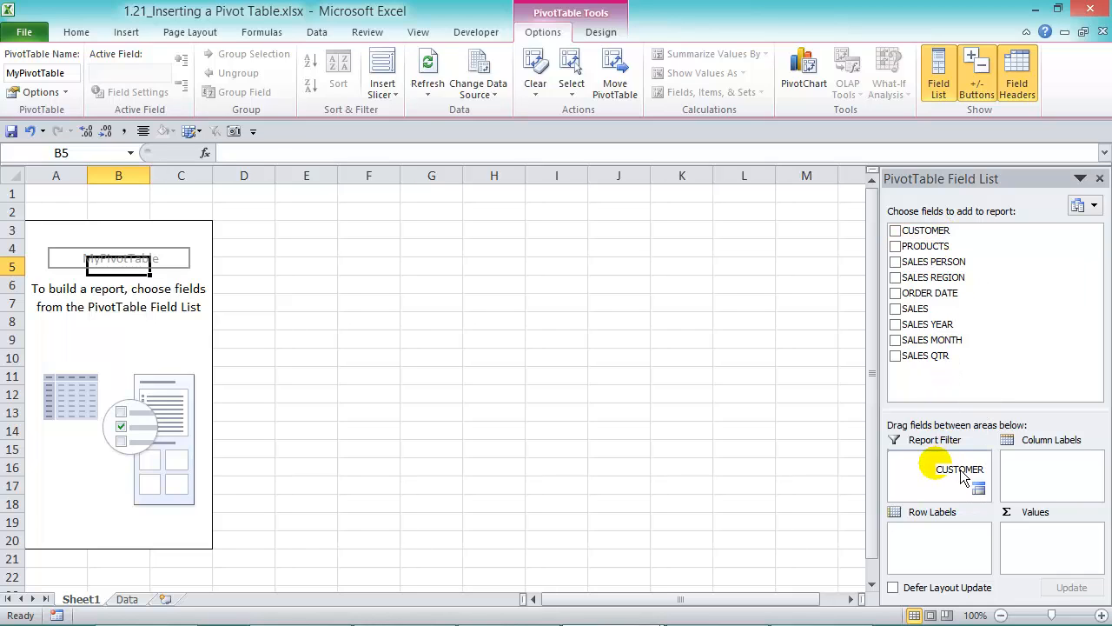
left_click(893, 230)
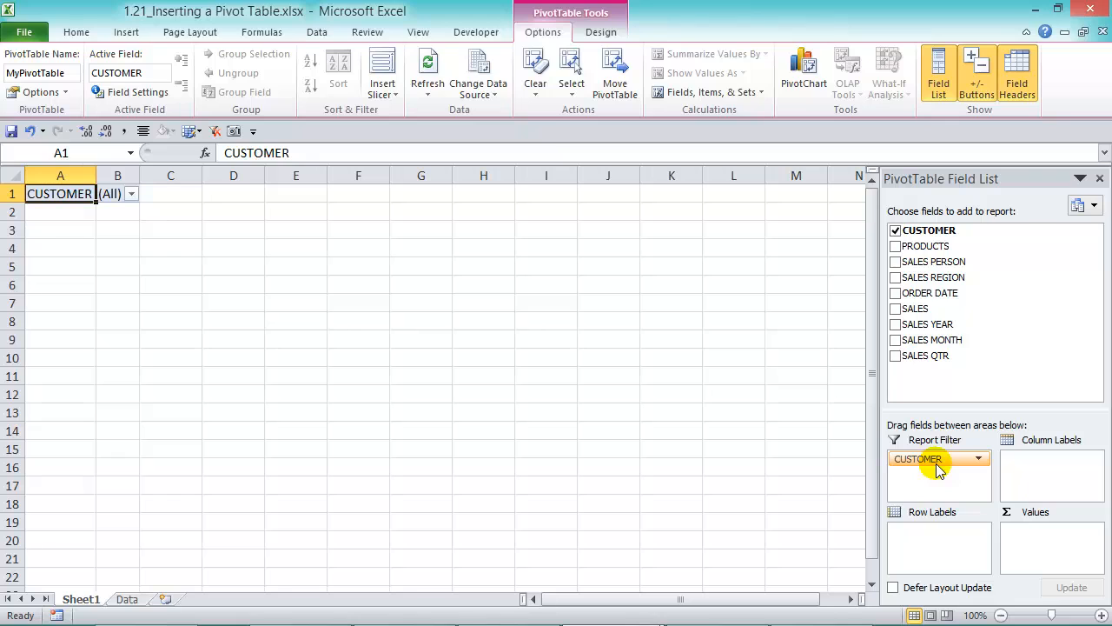
mouse_move(143, 135)
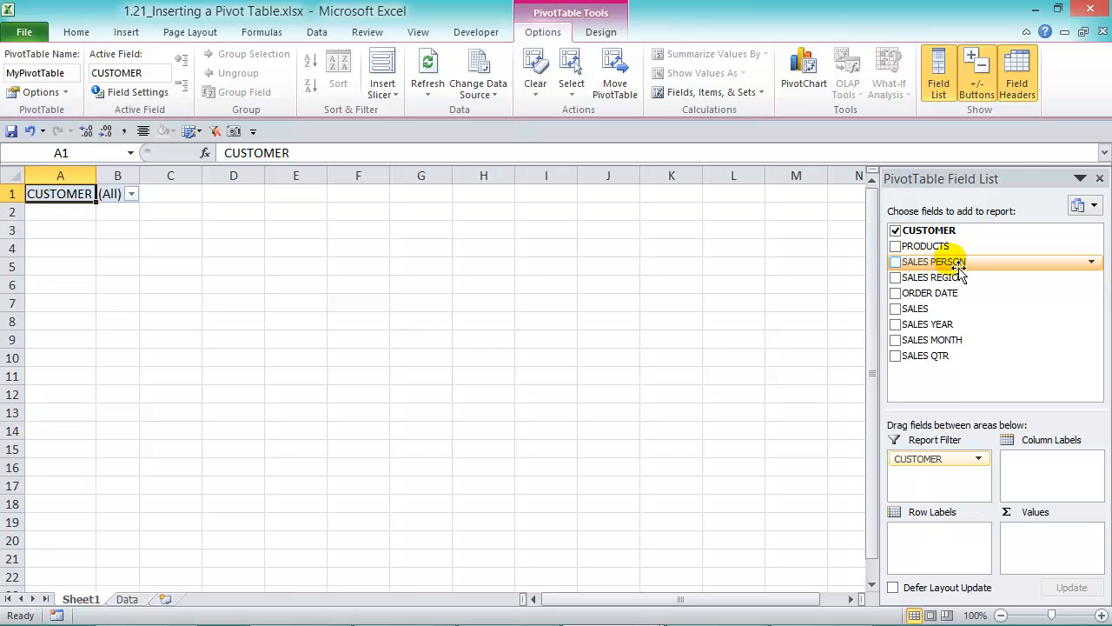
left_click(895, 260)
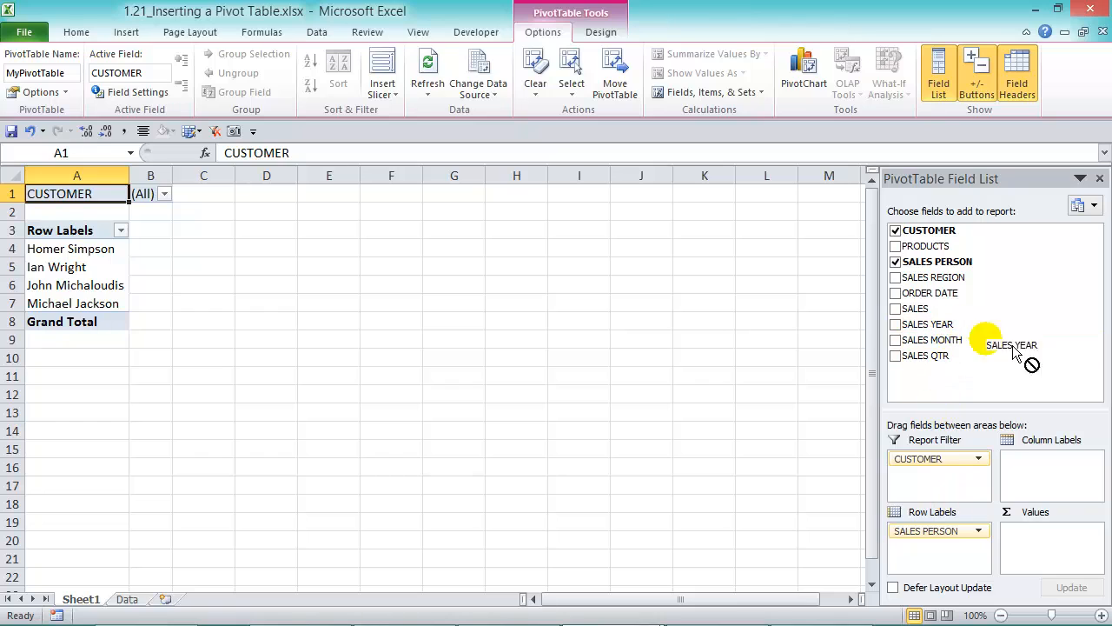
left_click_drag(1012, 344, 1051, 458)
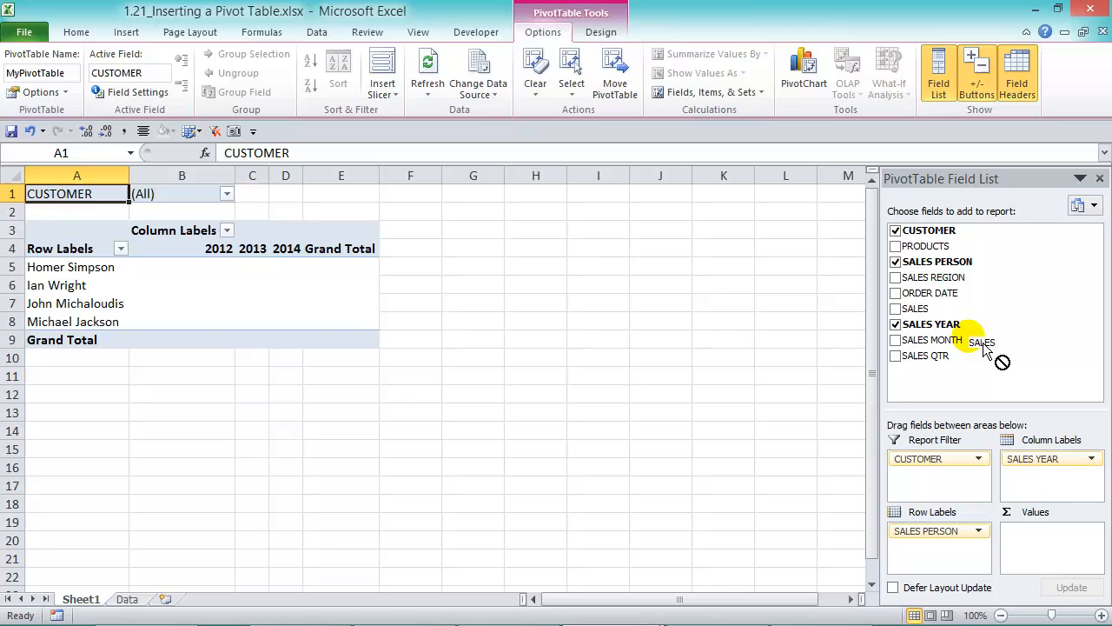
left_click(893, 309)
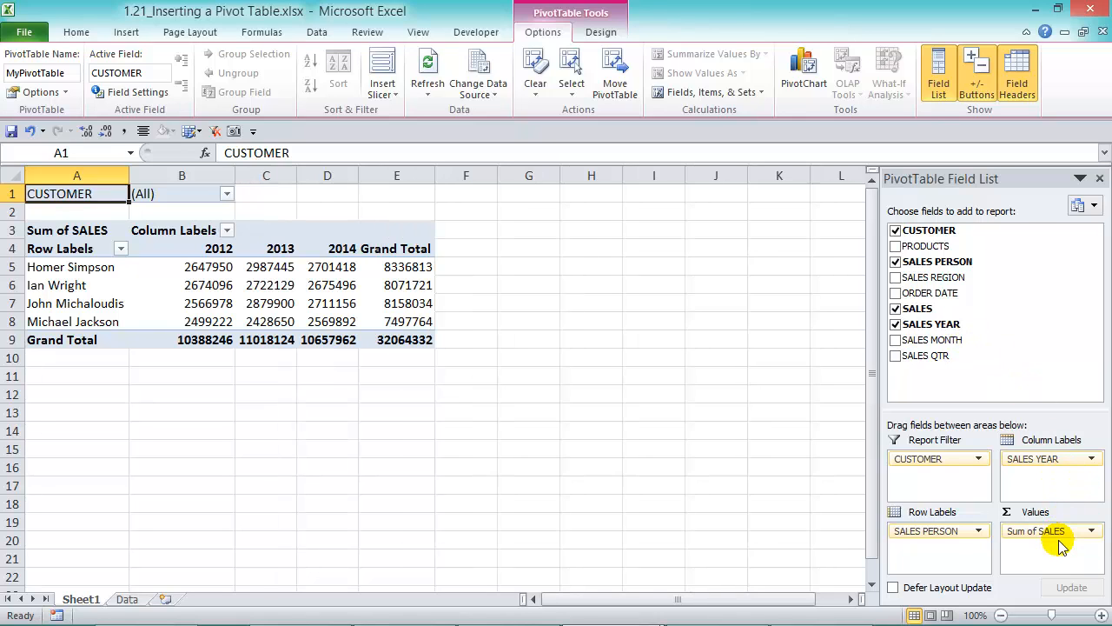